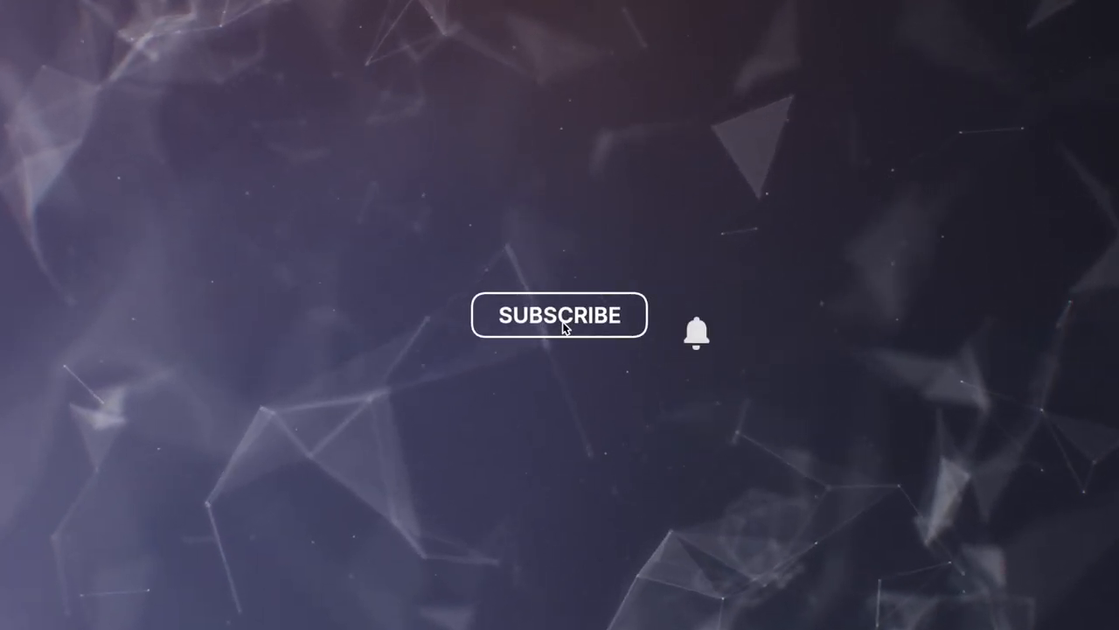
left_click(560, 314)
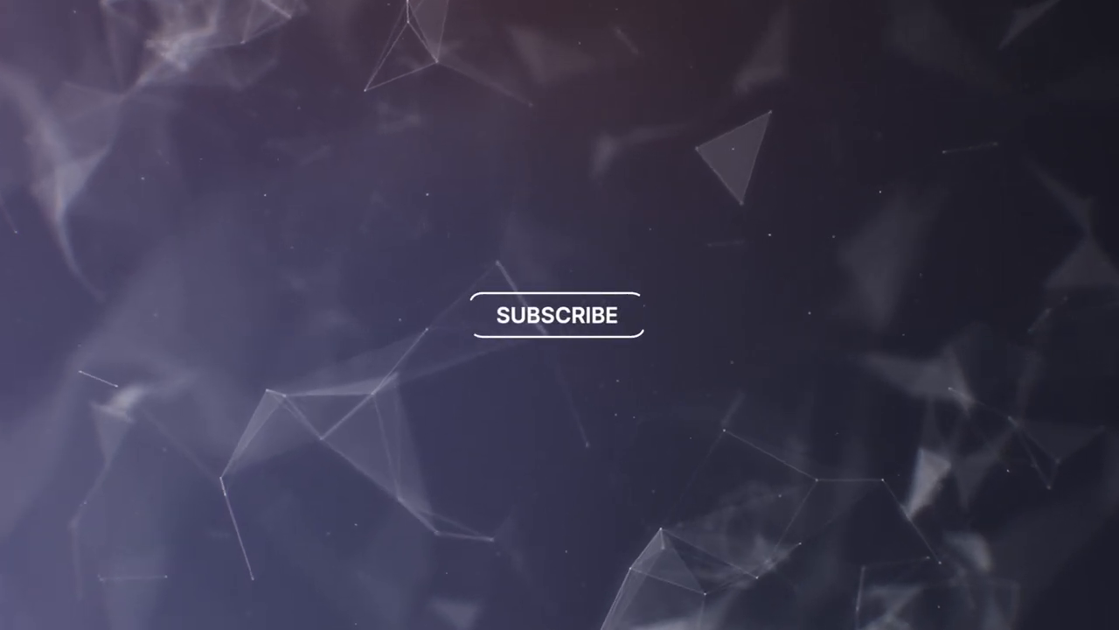
left_click(560, 315)
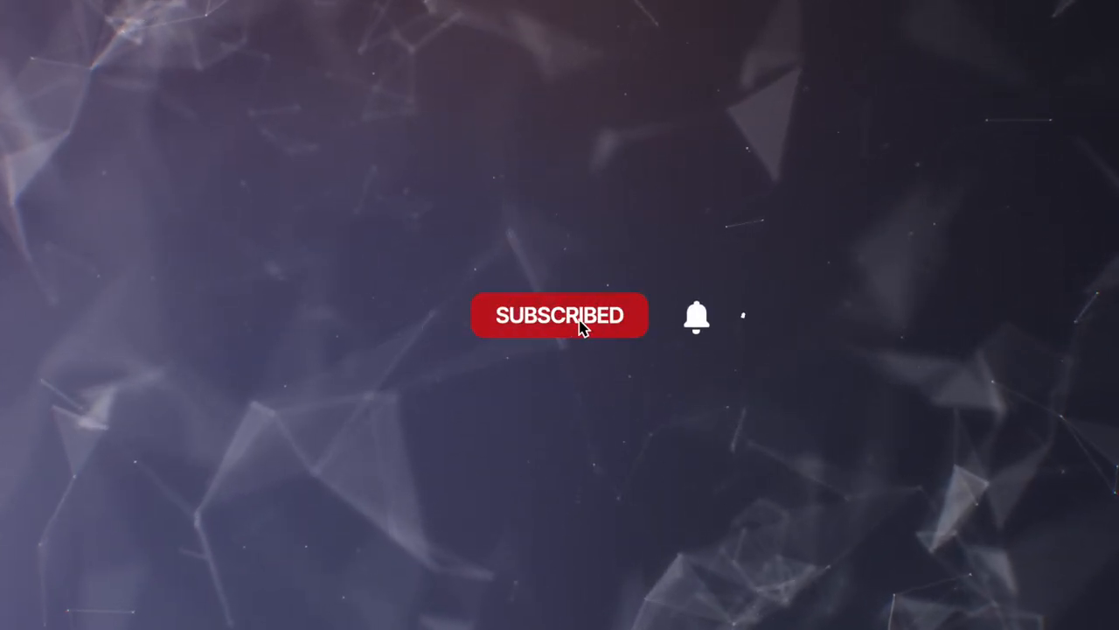